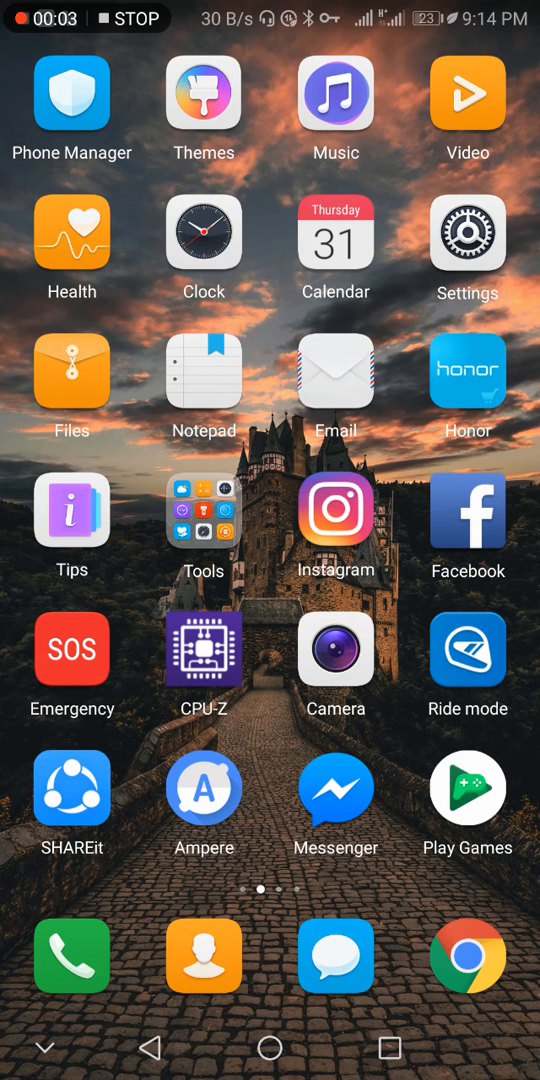
- Pull down the notification shade with quick settings over the home screen
scroll(left, 3)
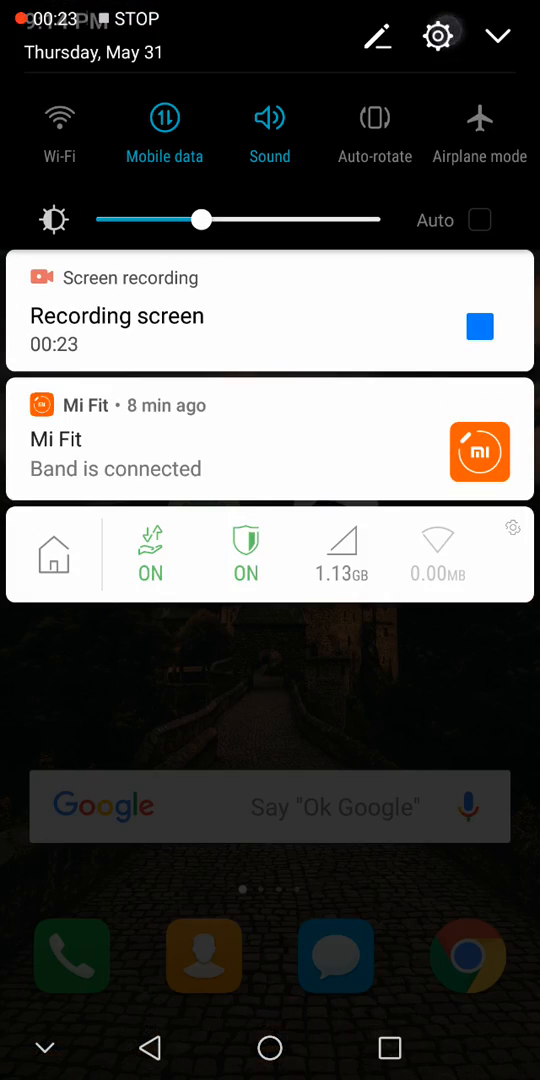
- Pass through Settings into Google Play's search with past queries shown
click(436, 36)
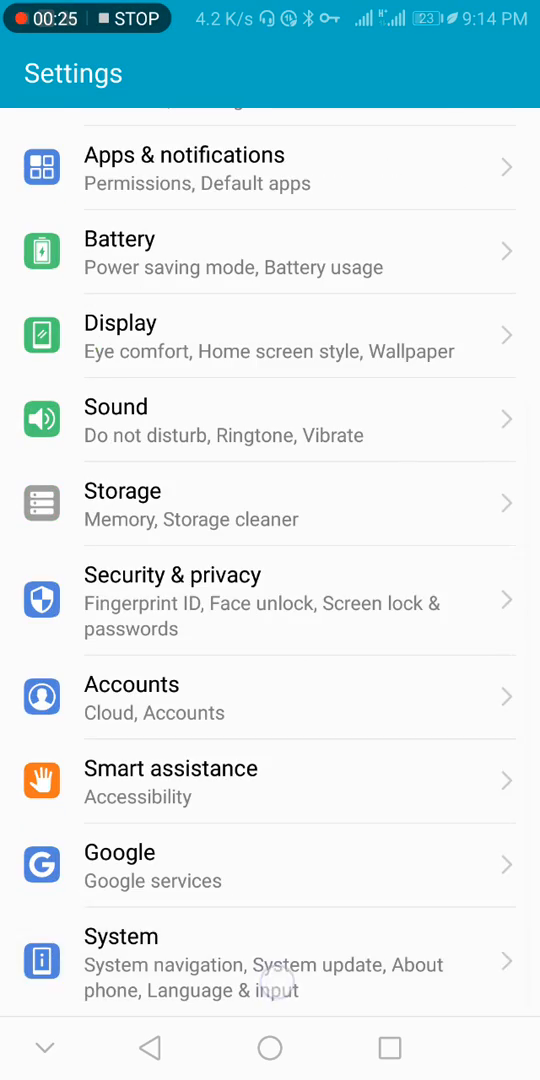
click(270, 950)
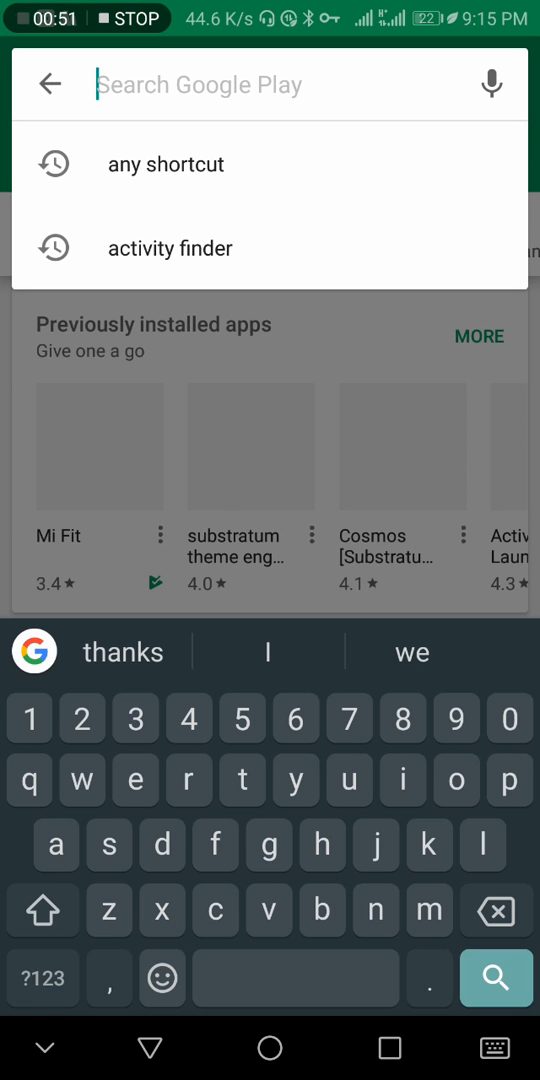
- Install AnyShortcut from Google Play, then launch Activity Finder from the home screen
click(170, 248)
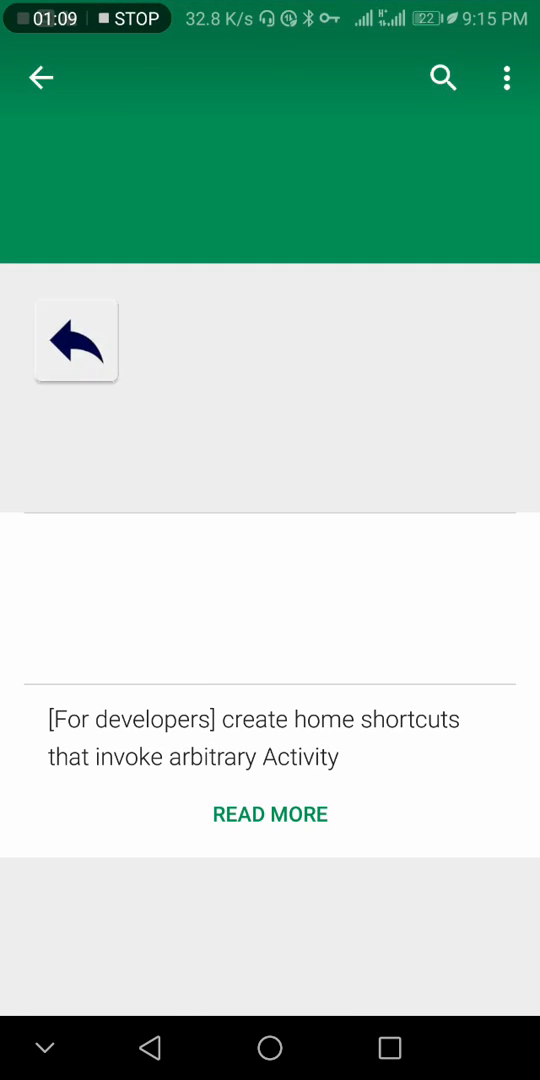
scroll(down, 3)
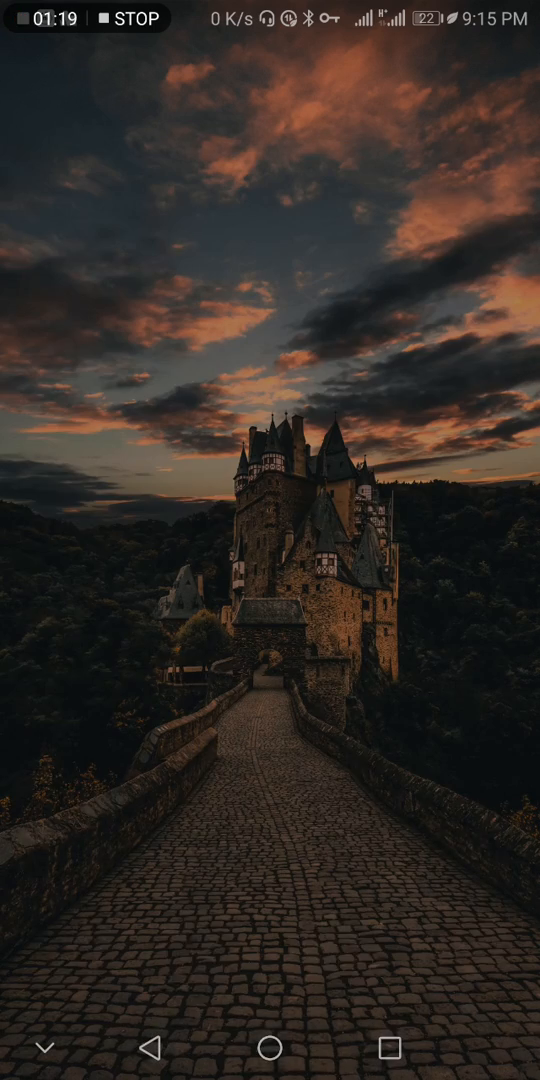
click(270, 1048)
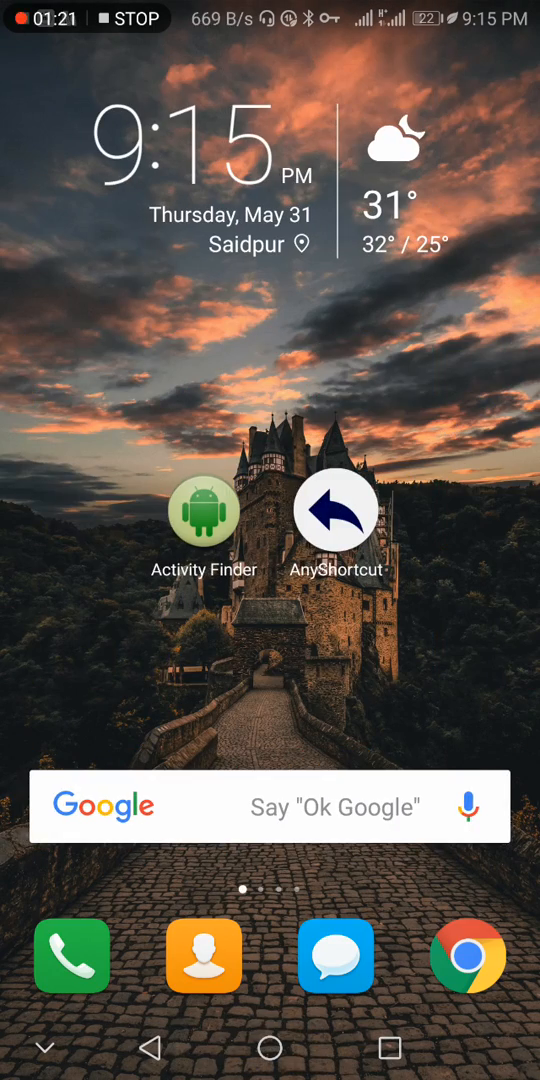
click(204, 510)
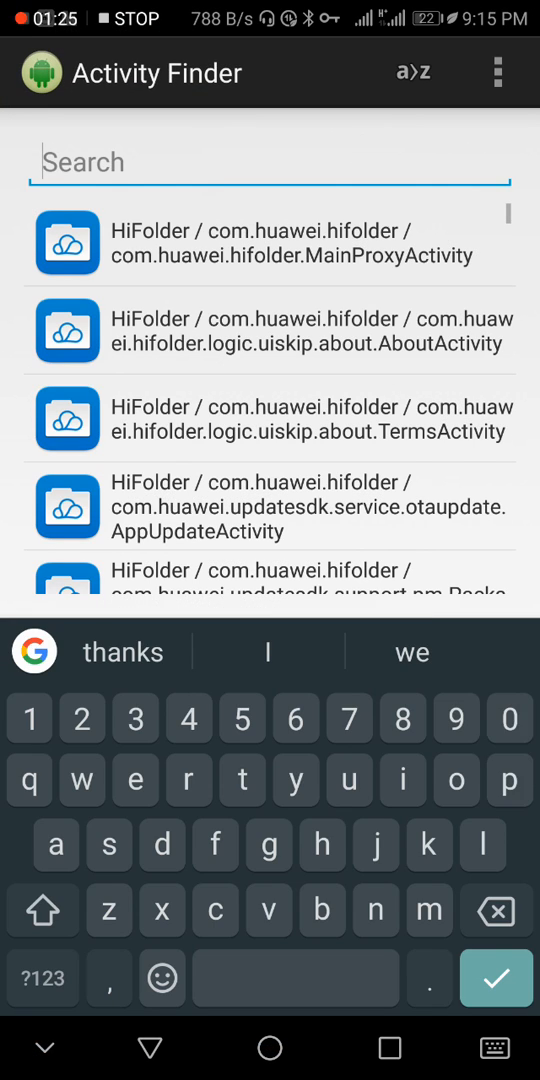
- Filter activities by 'phone' and choose Phone Manager's SpacePieceCleanActivity for sharing
text(phone)
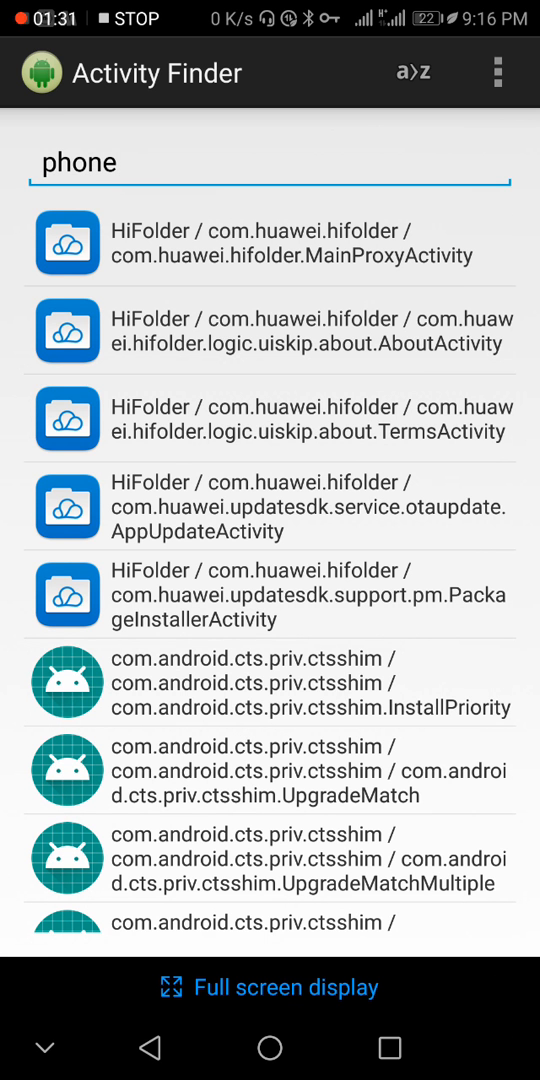
scroll(down, 3)
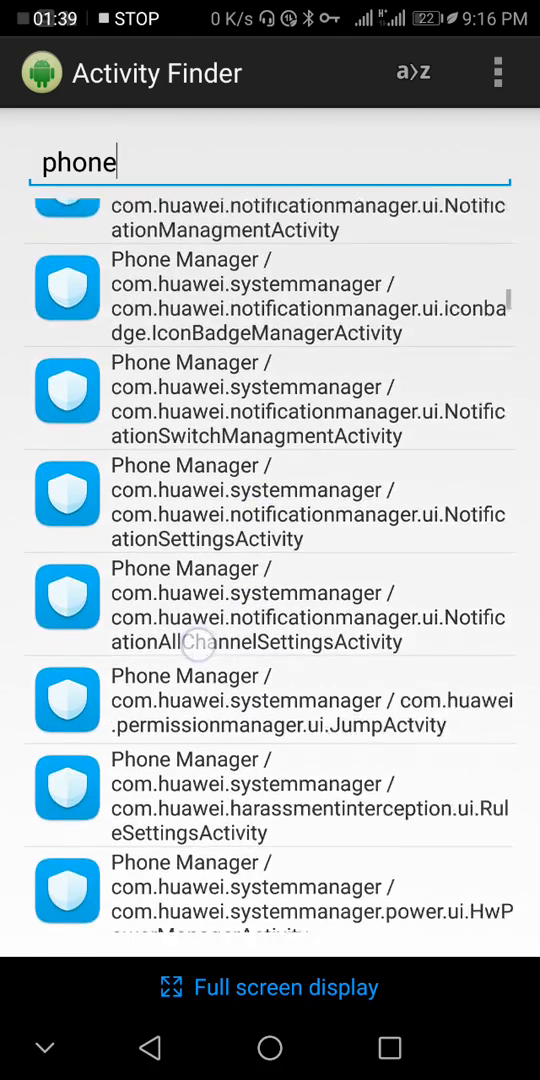
scroll(down, 3)
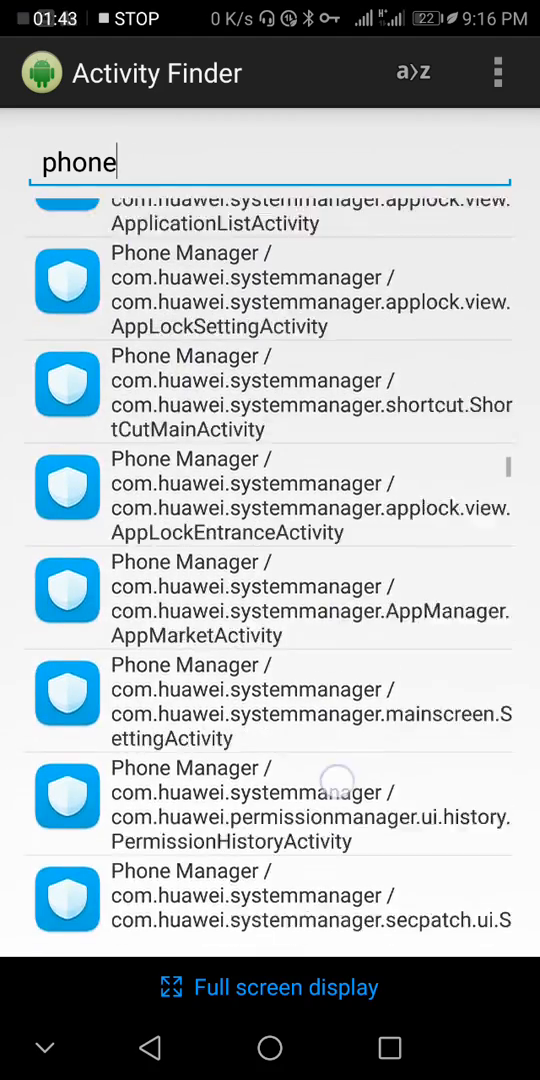
scroll(down, 3)
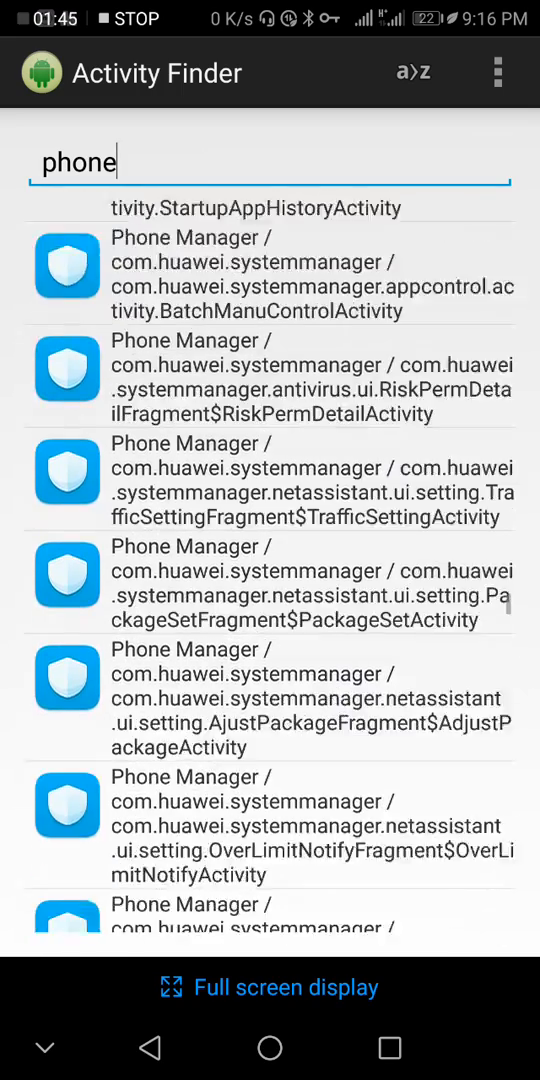
scroll(down, 3)
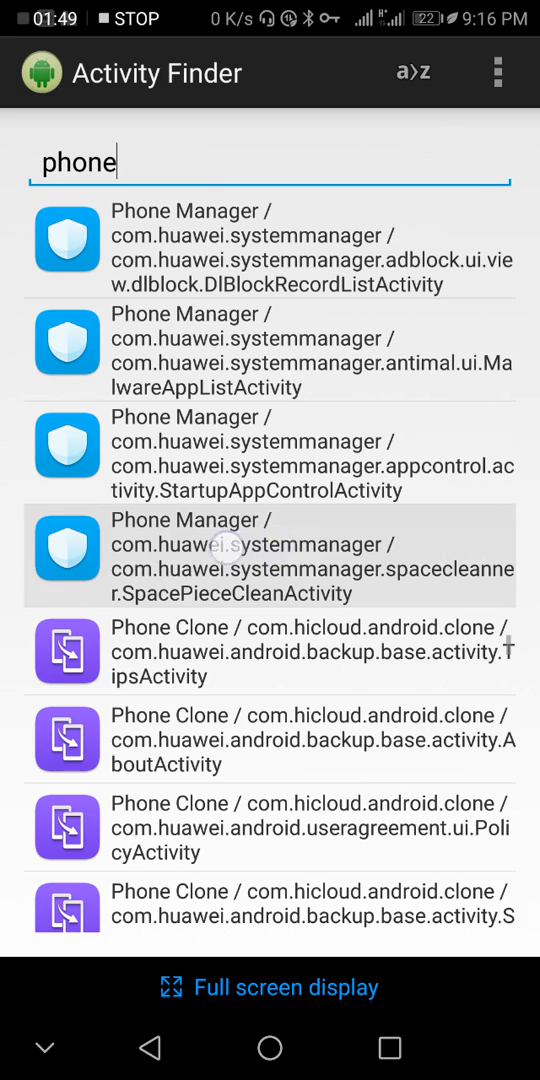
click(270, 556)
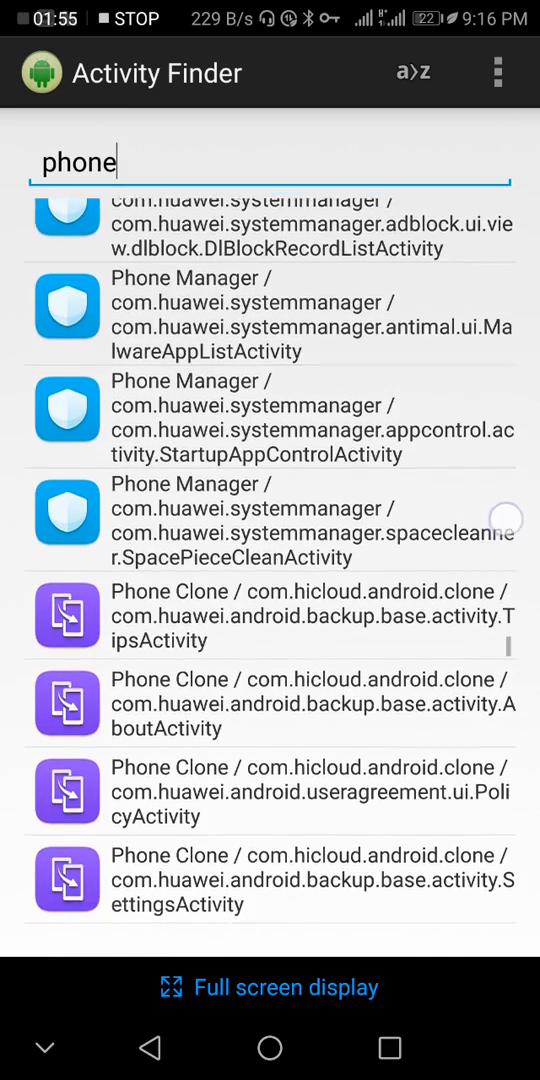
scroll(down, 3)
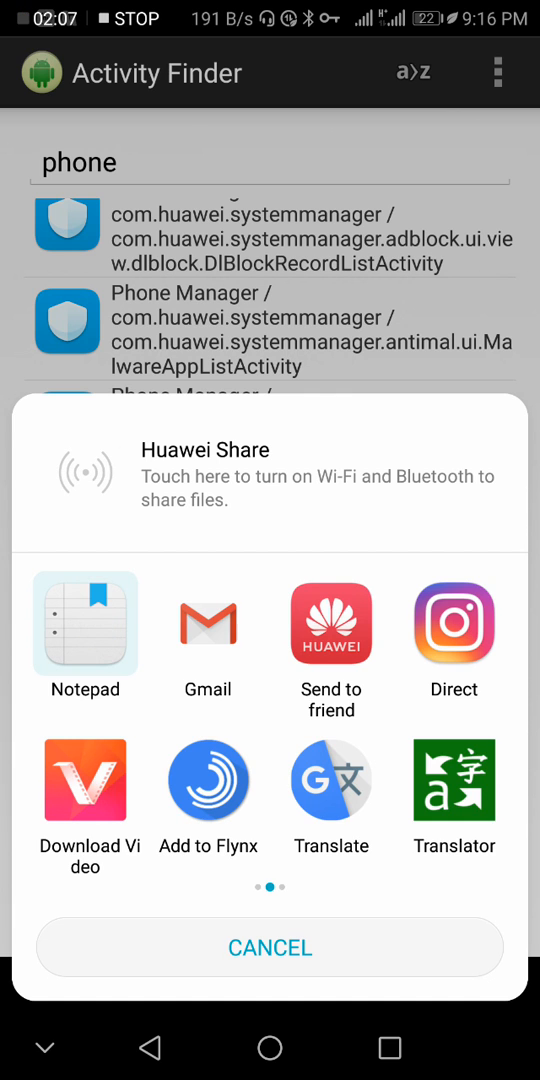
- Share to Notepad and copy com.huawei.systemmanager and SpacePieceCleanActivity into AnyShortcut
click(84, 624)
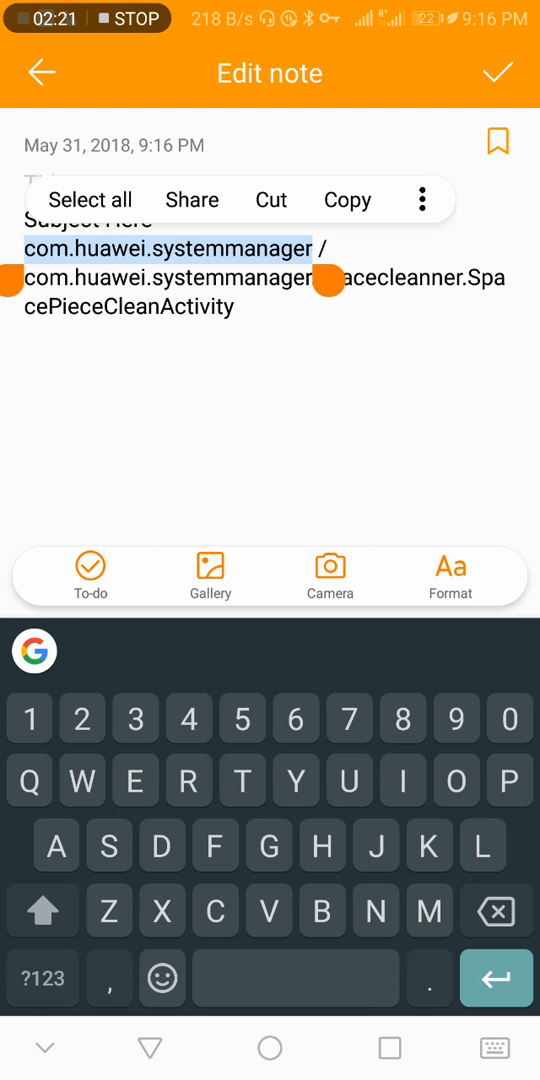
click(348, 200)
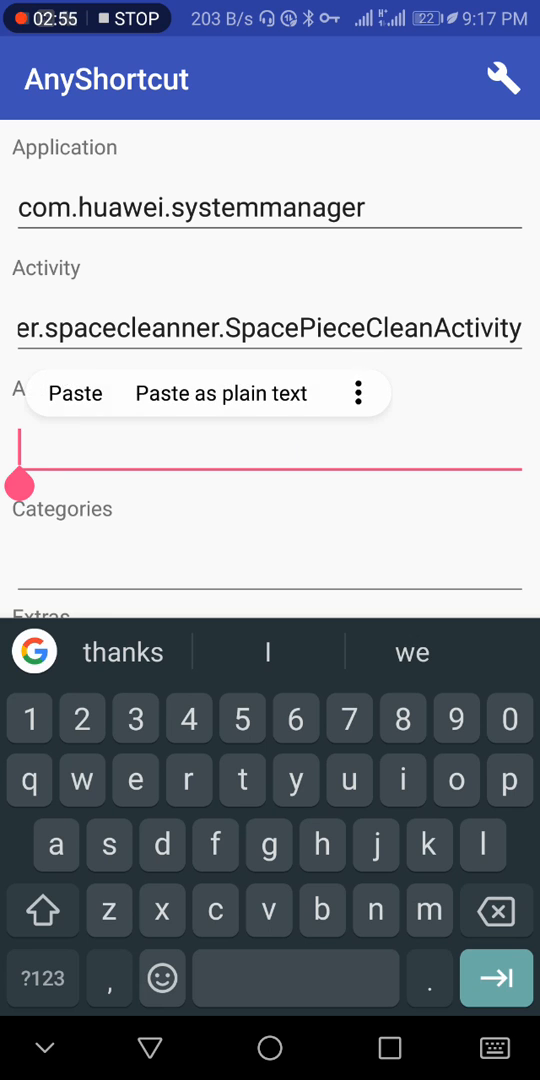
- Fill the Action field, create the shortcut and add it to the home screen as Defragmentation
click(74, 392)
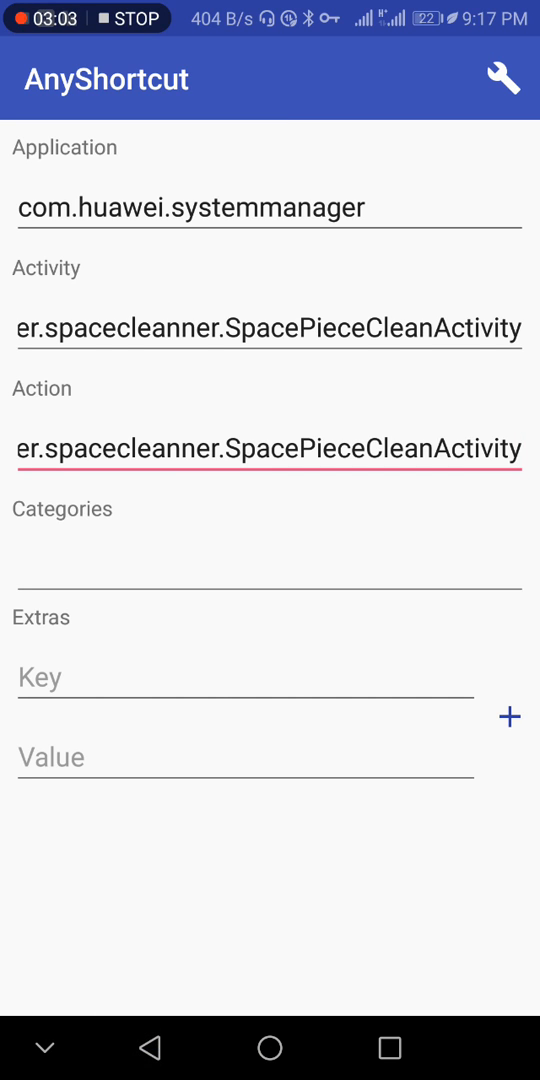
click(504, 80)
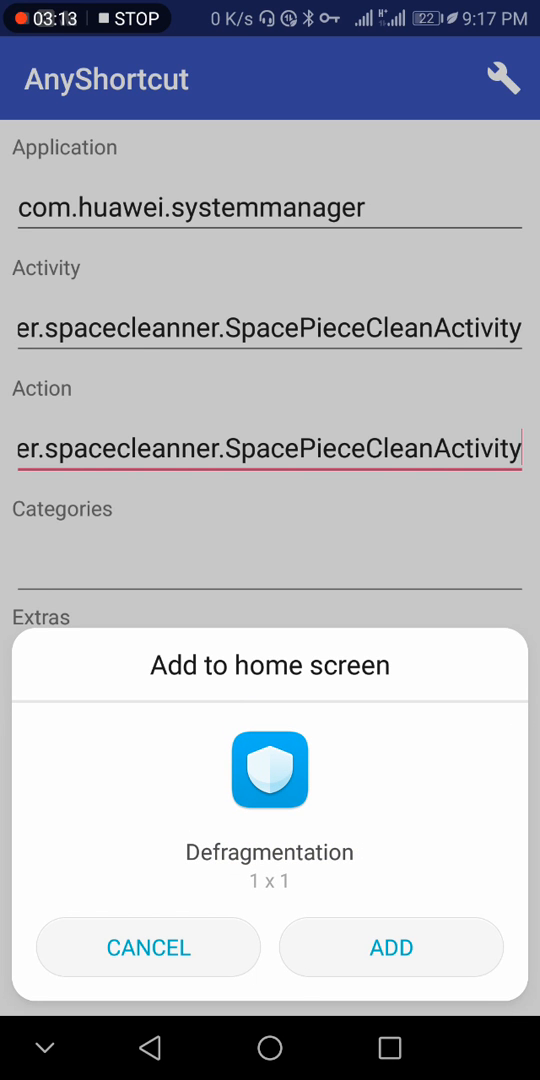
click(392, 948)
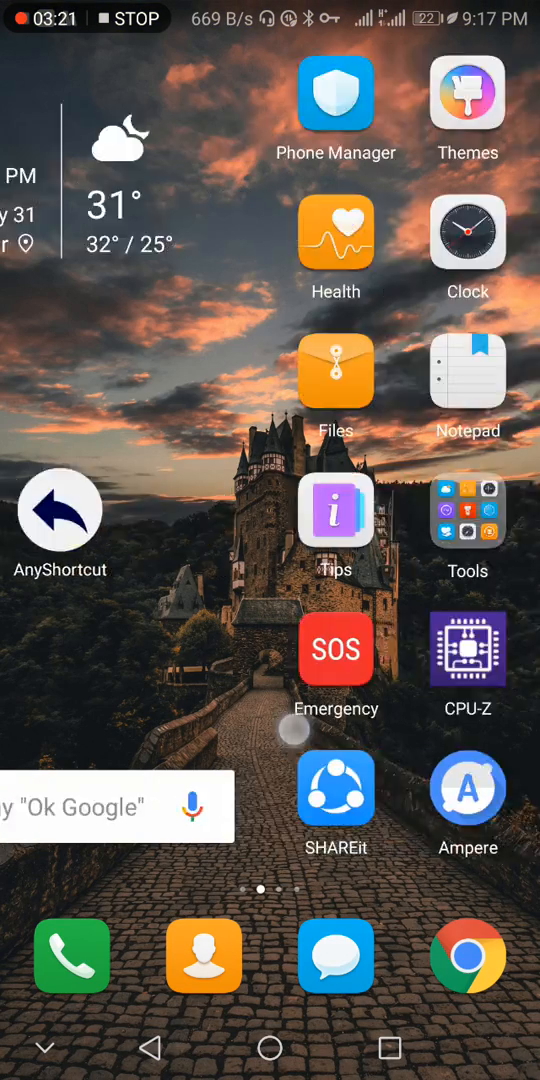
- Drag the Defragmentation icon onto the first home page above Activity Finder
scroll(left, 3)
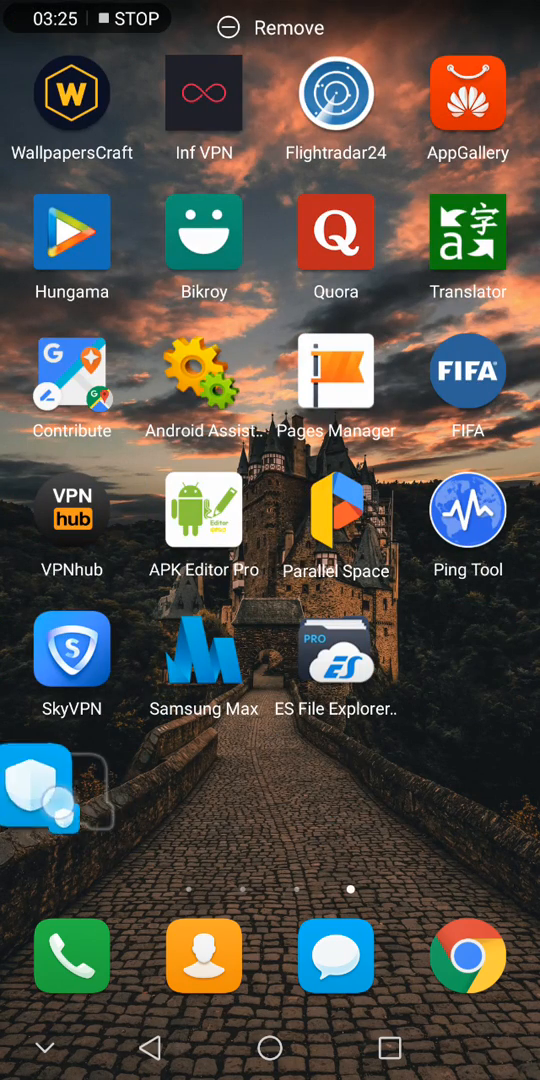
scroll(left, 3)
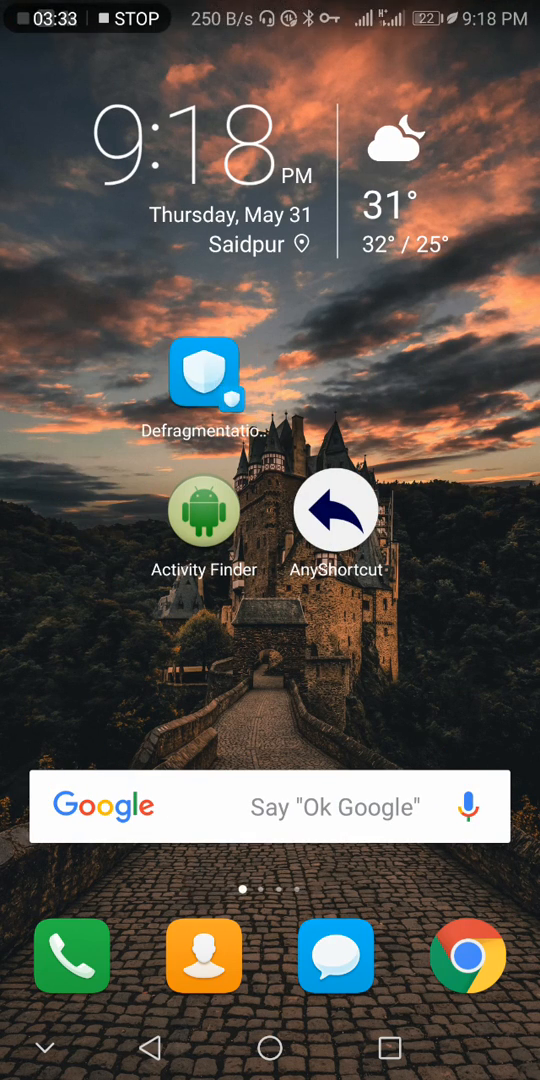
- Launch Defragmentation, run Phone Manager's defragment to completion and confirm Done
click(204, 372)
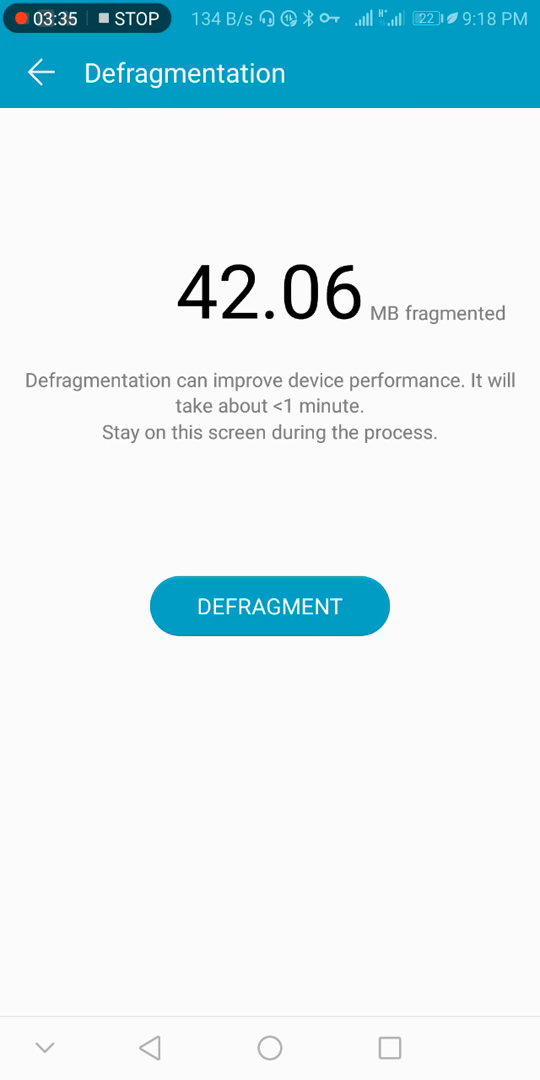
click(268, 606)
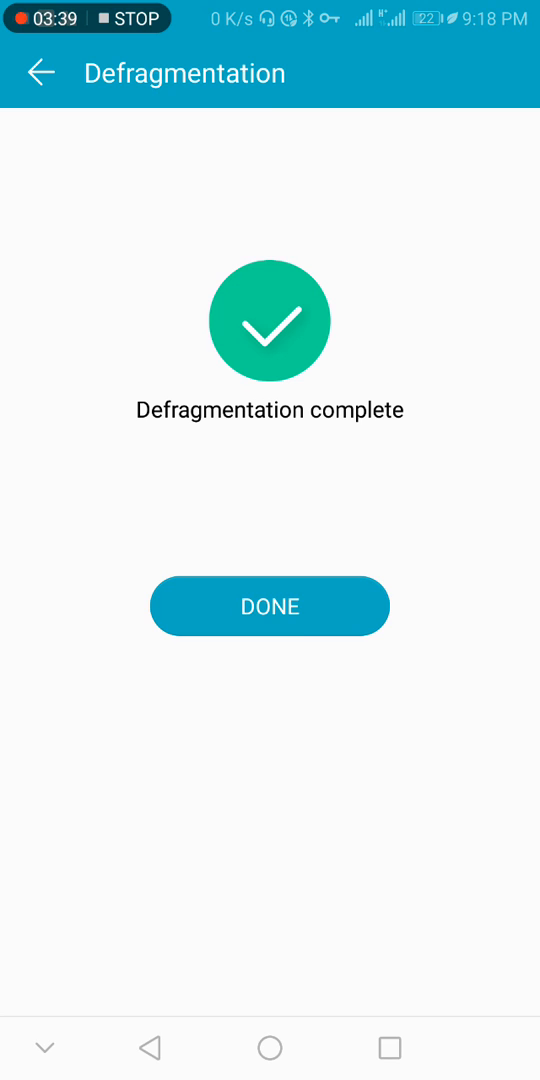
click(268, 606)
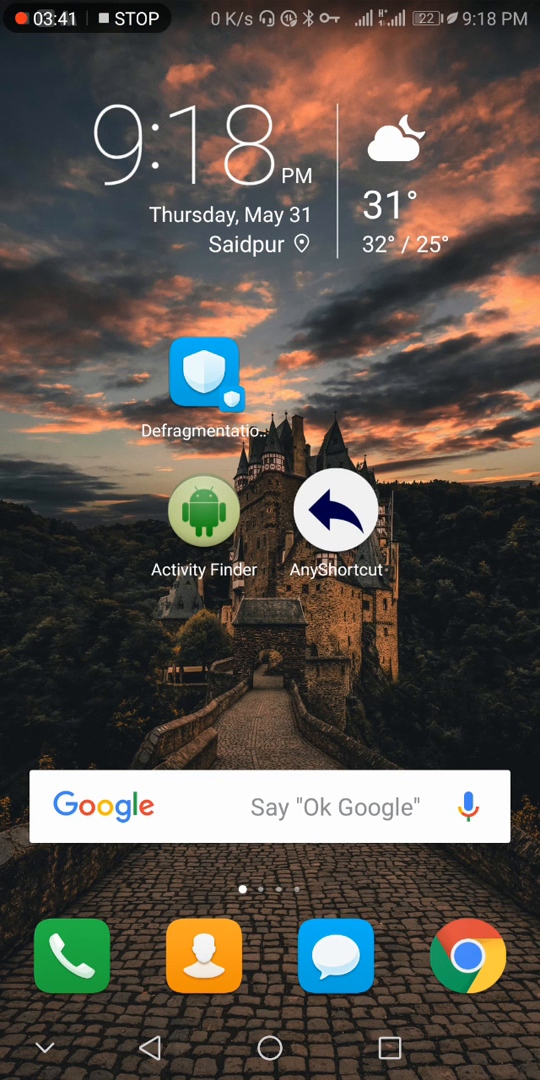